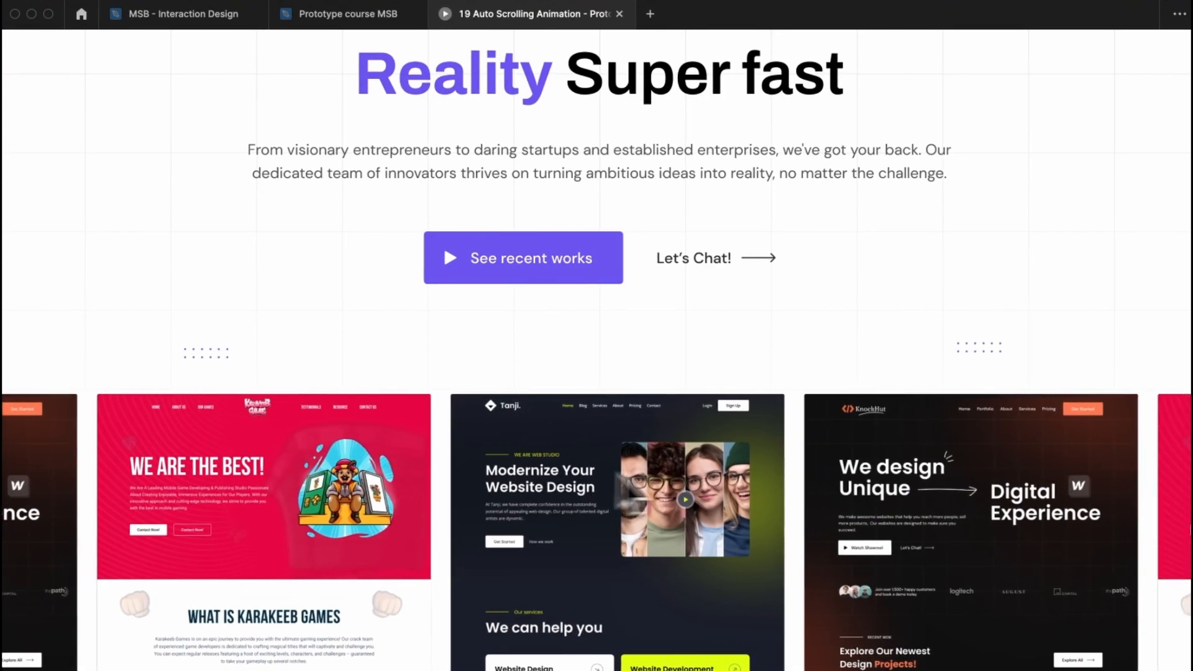
Step: Link the Card Slider variant to Component 7 with a click Change to interaction
{"action": "left_click", "coordinate": [346, 14]}
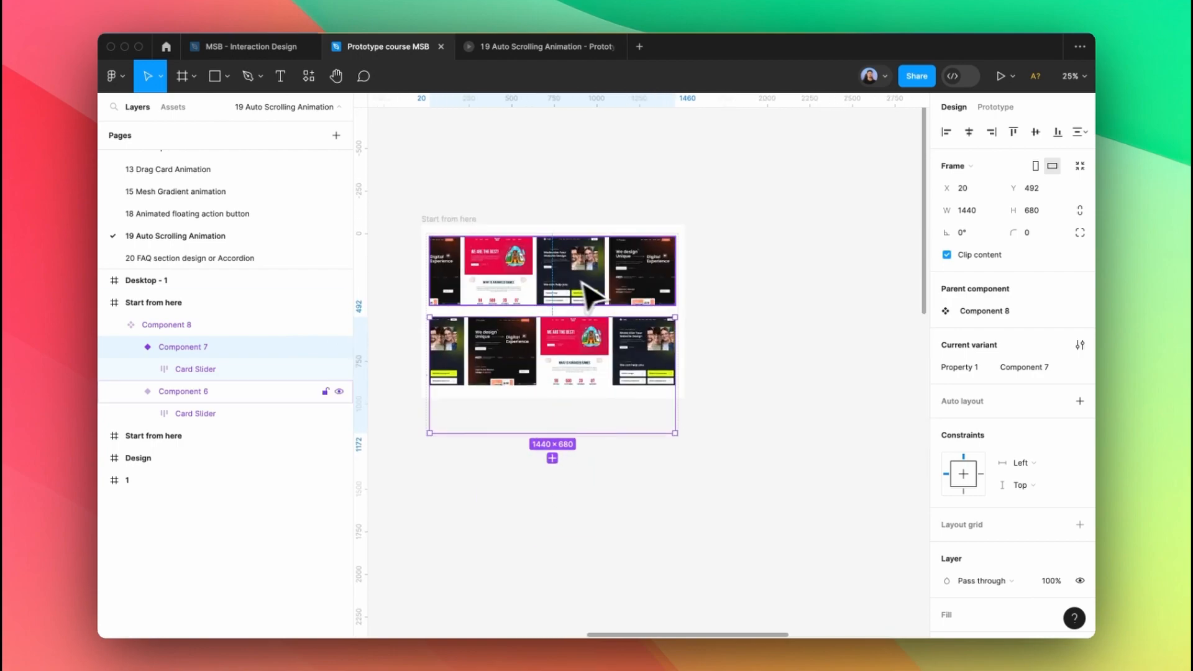
{"action": "left_click", "coordinate": [995, 104]}
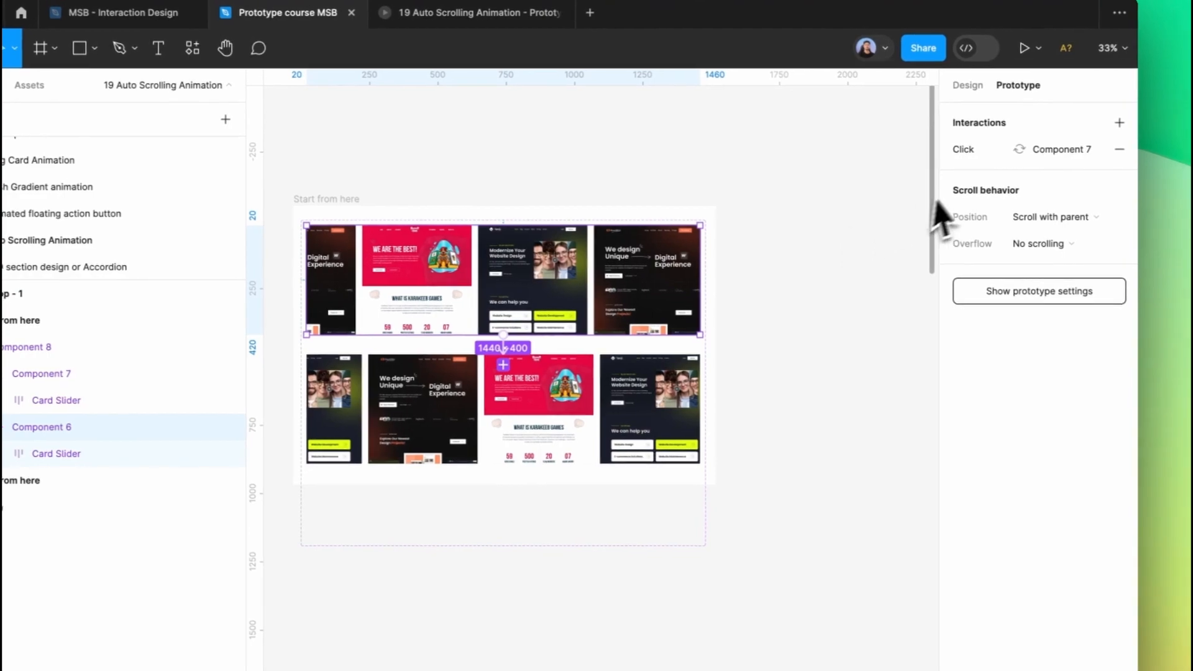
Step: Make the interaction fire after 1 ms, smart-animating linearly over 10000 ms
{"action": "left_click", "coordinate": [1055, 148]}
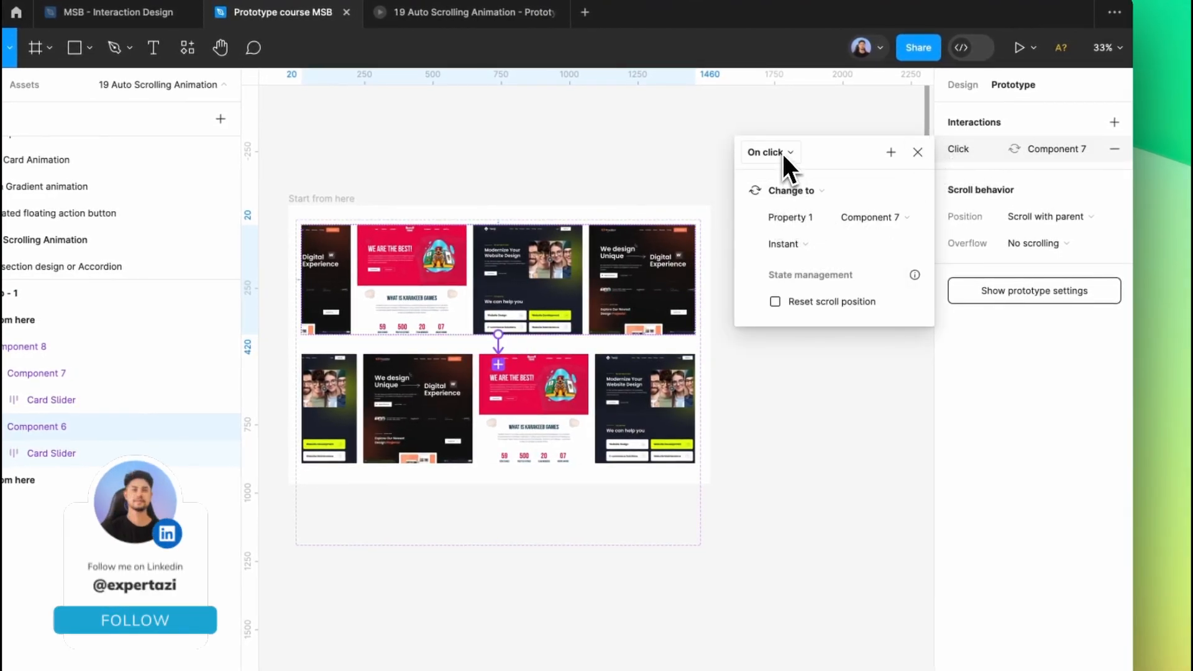
{"action": "left_click", "coordinate": [769, 152]}
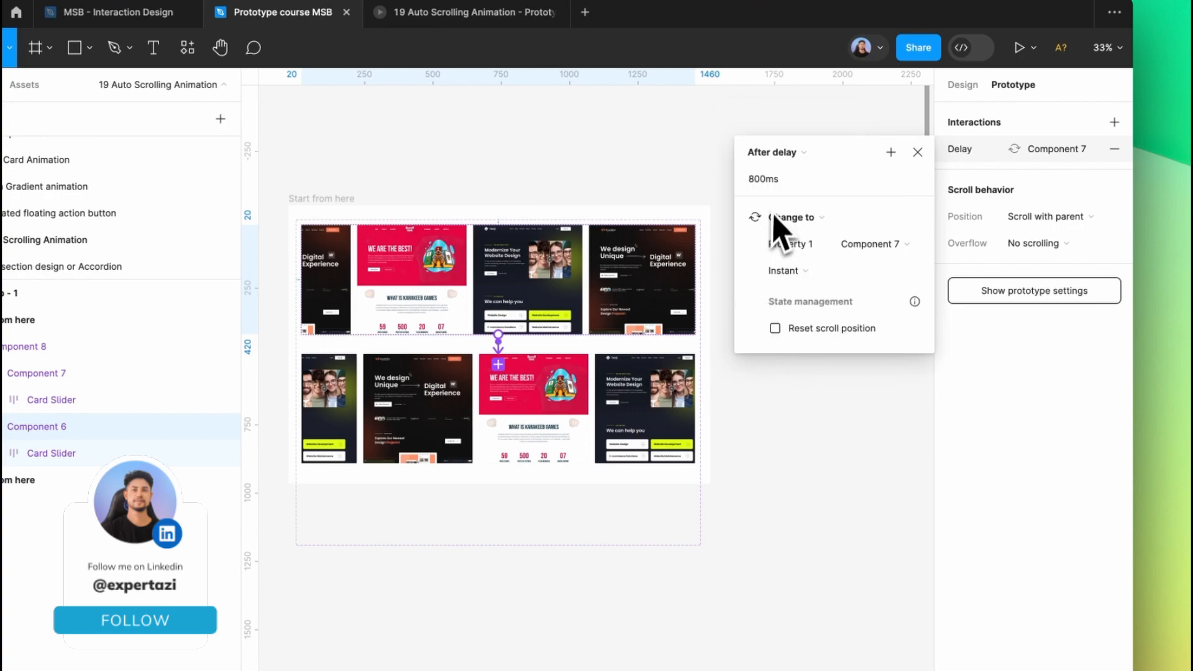
{"action": "left_click", "coordinate": [788, 271]}
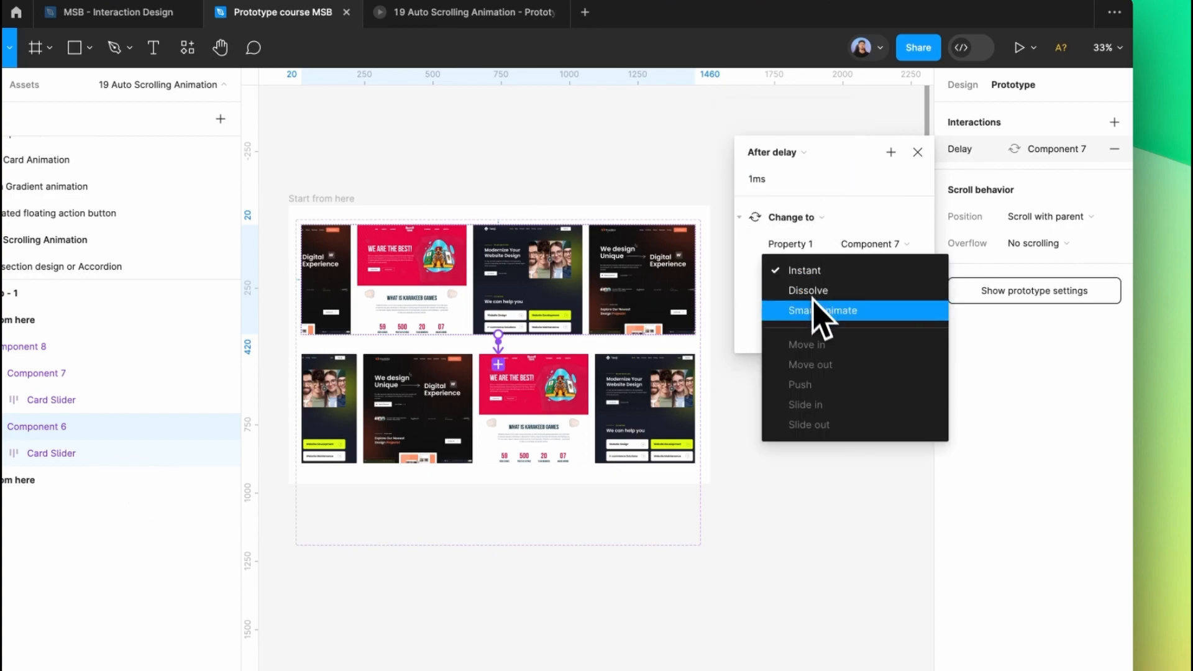
{"action": "left_click", "coordinate": [820, 310]}
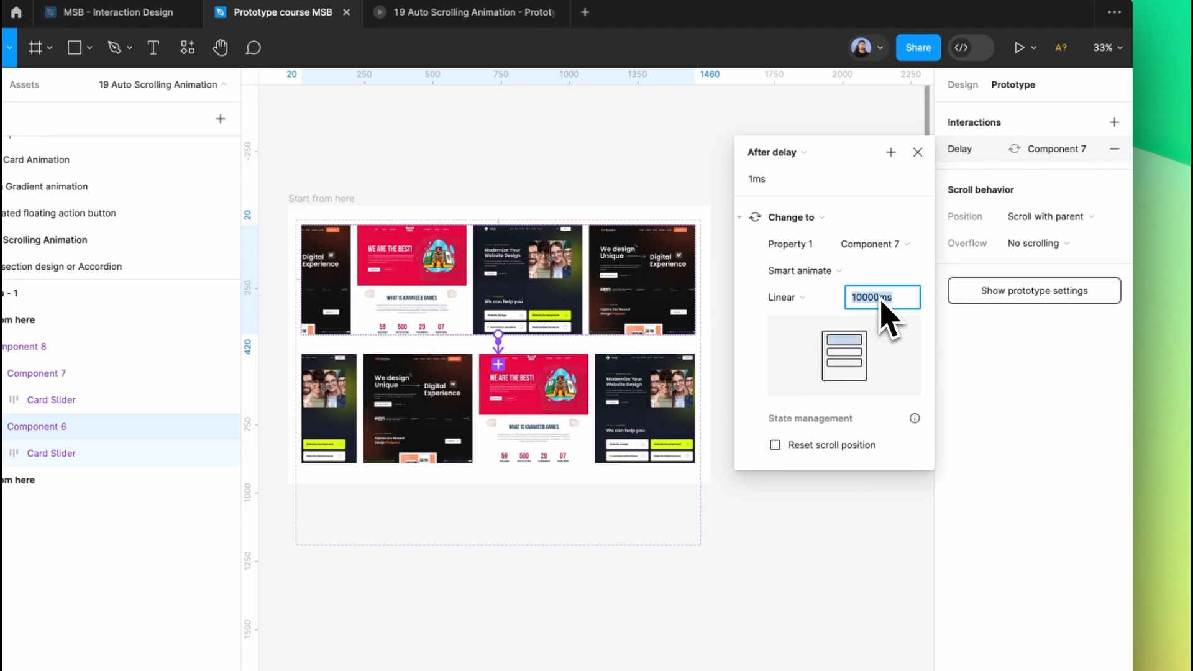
{"action": "left_click", "coordinate": [918, 152]}
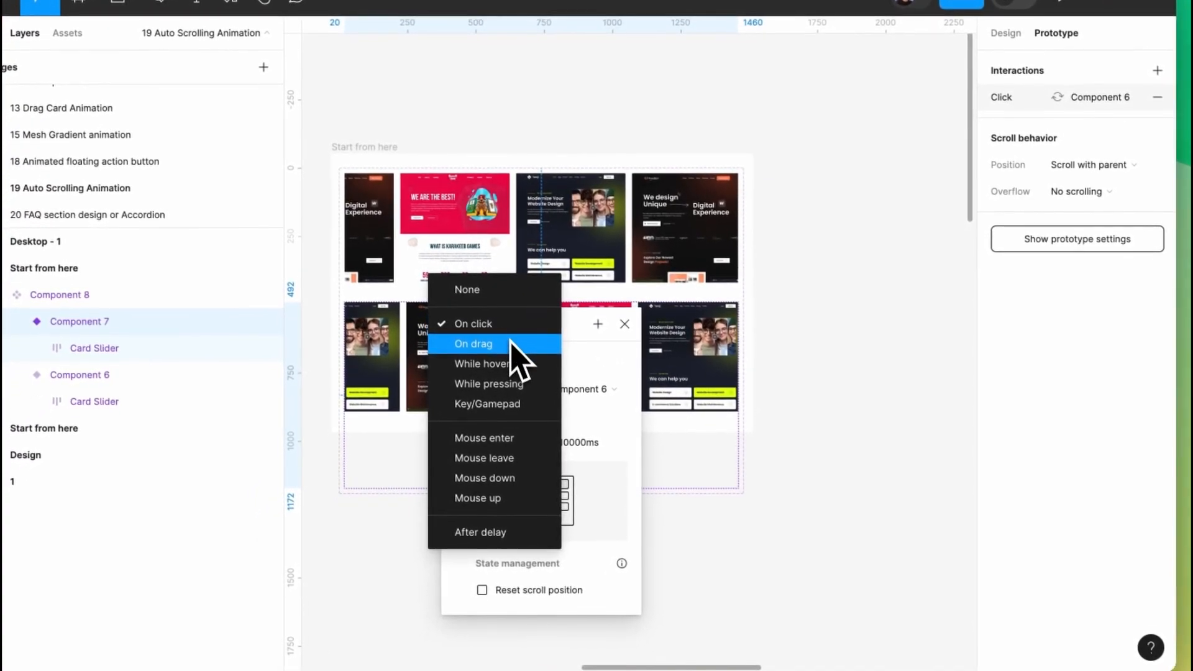
Step: Set Component 6 to After delay, centre Component 8 in Desktop - 1, then present
{"action": "left_click", "coordinate": [480, 532]}
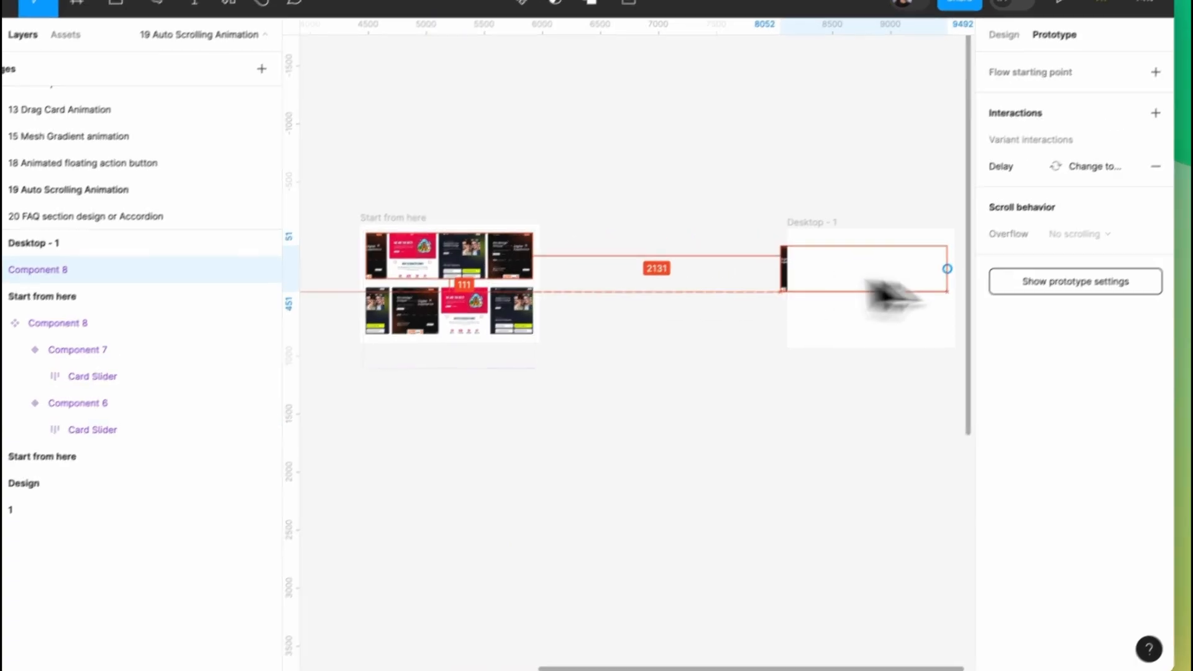
{"action": "left_click", "coordinate": [926, 106]}
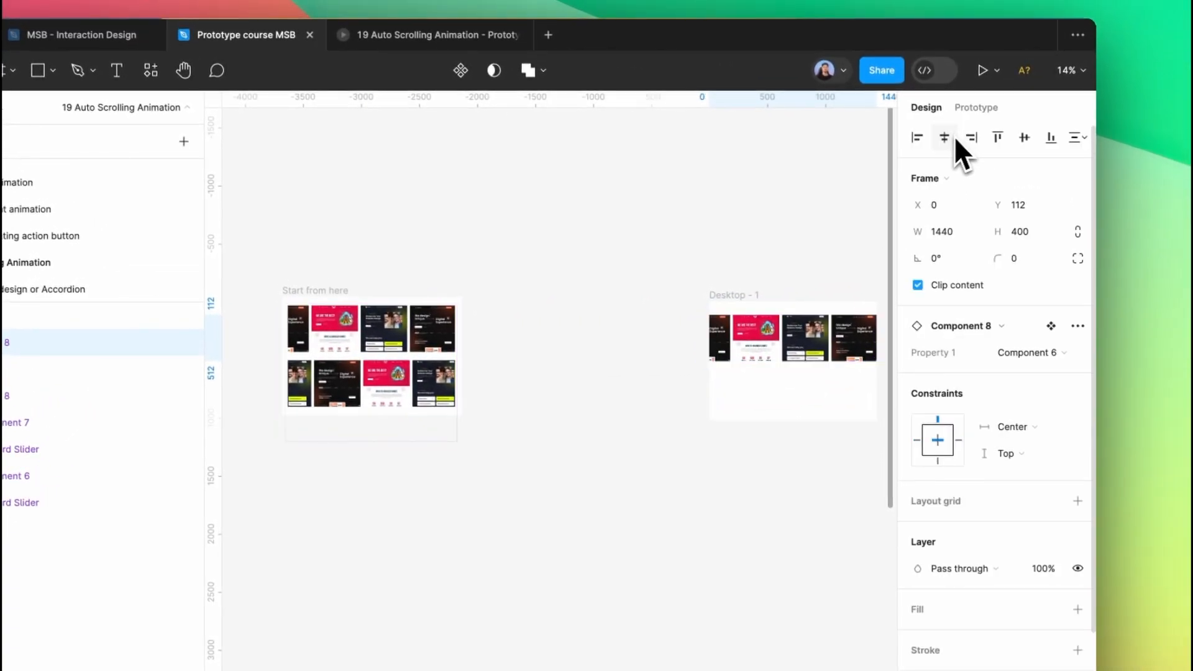
{"action": "left_click", "coordinate": [982, 71]}
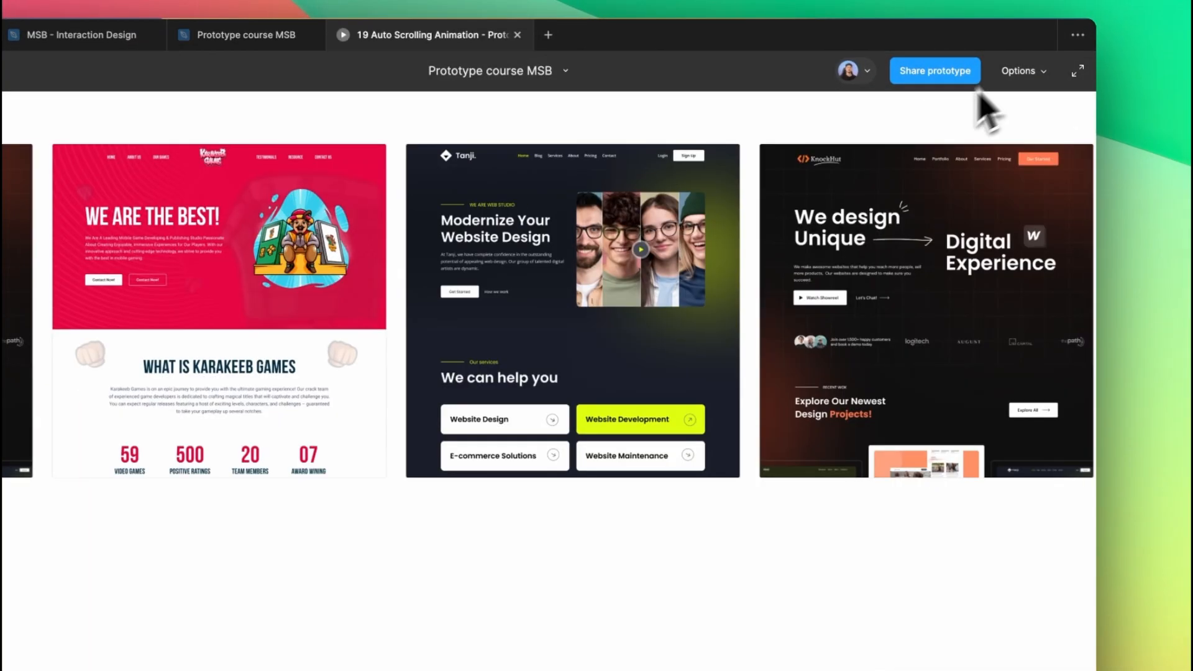